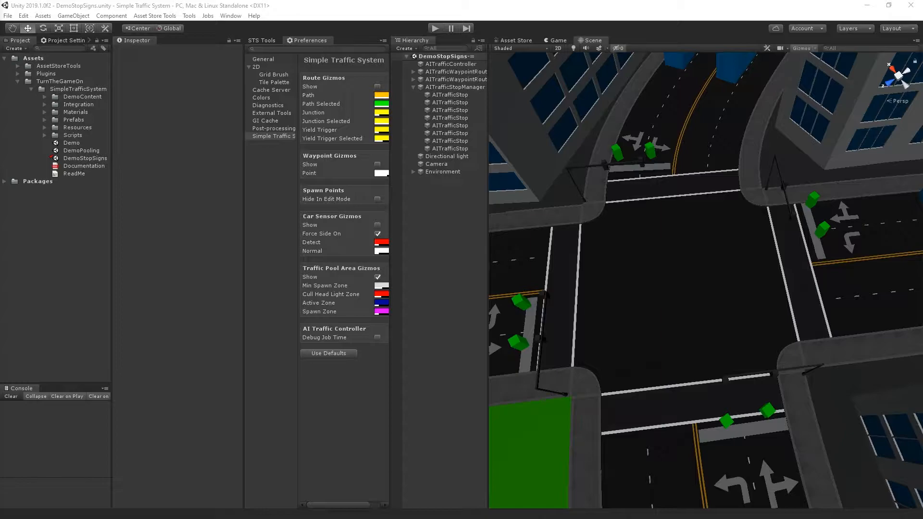
- Review the AITrafficStopManager's stop cycles, then start Play mode and return to the Scene view
{"action": "left_click", "coordinate": [455, 87]}
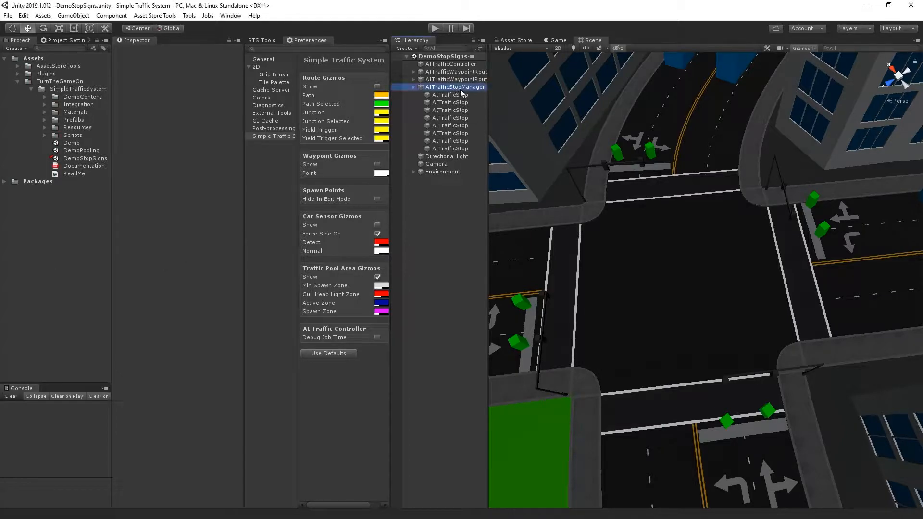
{"action": "left_click", "coordinate": [455, 88]}
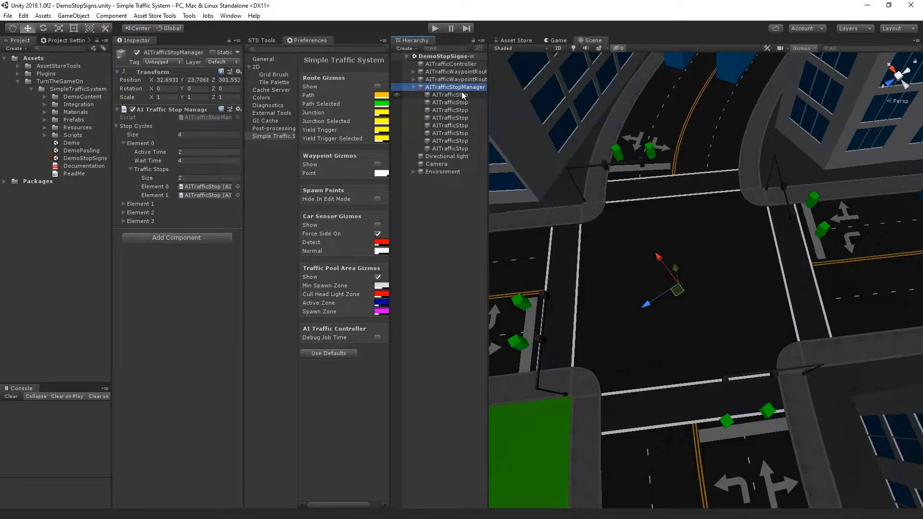
{"action": "mouse_move", "coordinate": [461, 236]}
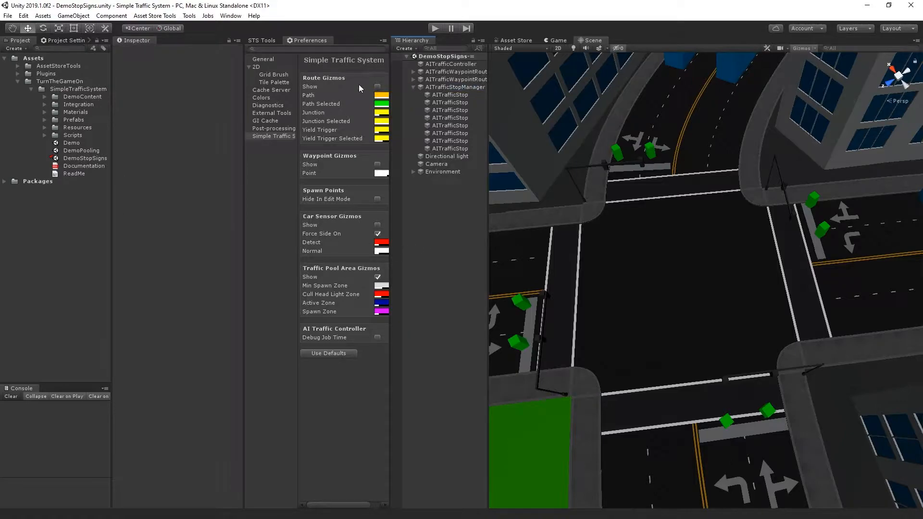
{"action": "mouse_move", "coordinate": [361, 88]}
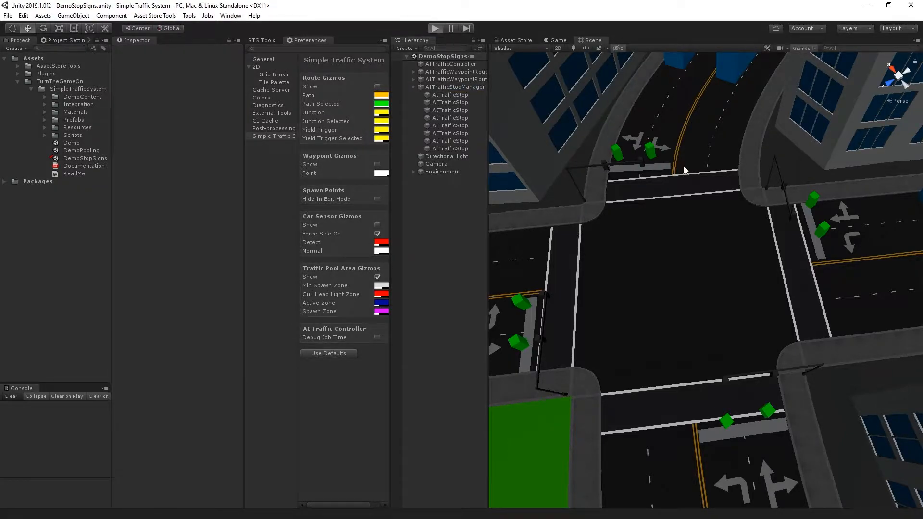
{"action": "left_click", "coordinate": [434, 28]}
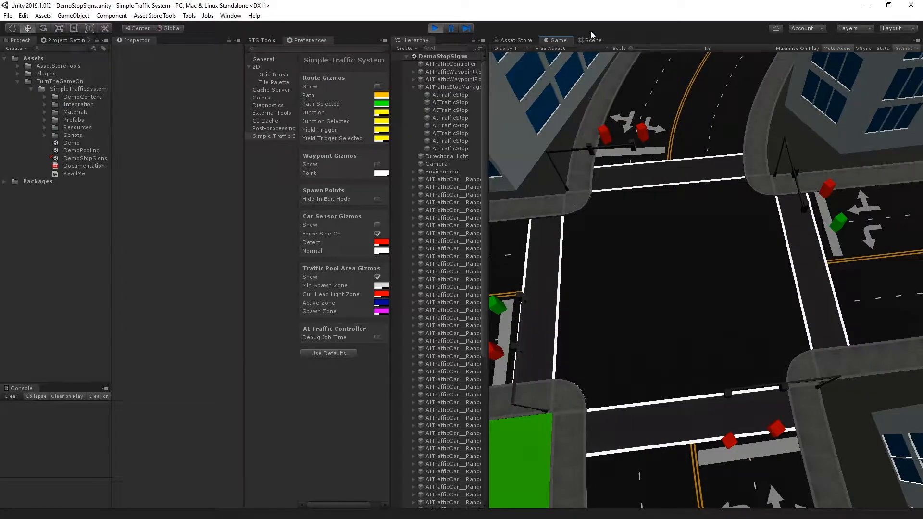
{"action": "left_click", "coordinate": [591, 40]}
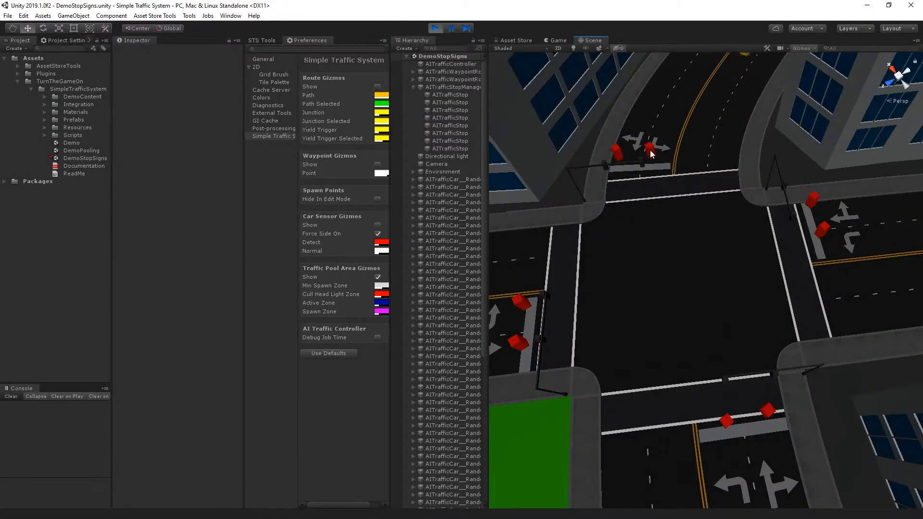
{"action": "mouse_move", "coordinate": [830, 265]}
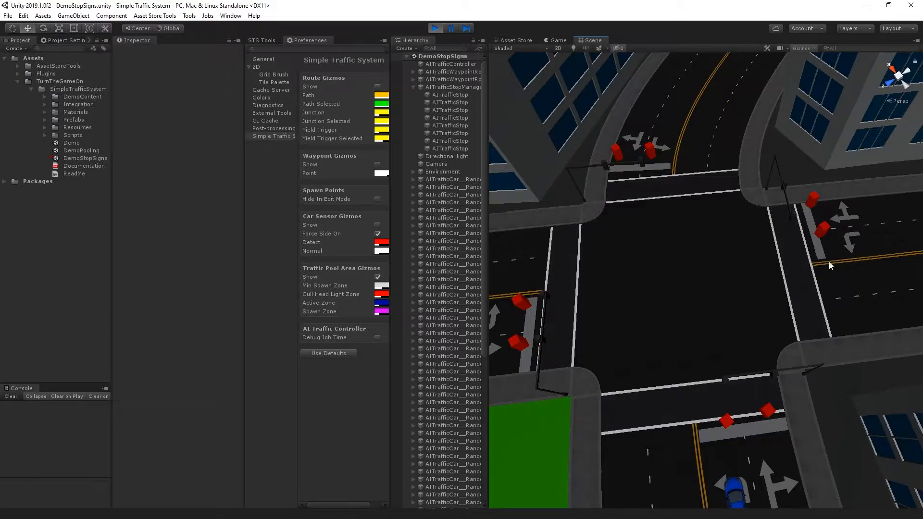
- Select each AITrafficStop and the manager in the Hierarchy to watch them switch red and green
{"action": "left_click", "coordinate": [450, 95]}
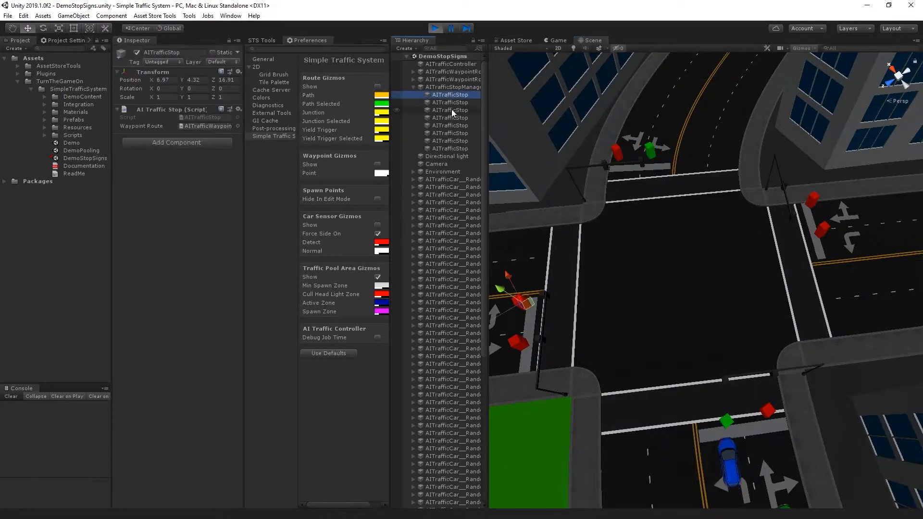
{"action": "left_click", "coordinate": [450, 103]}
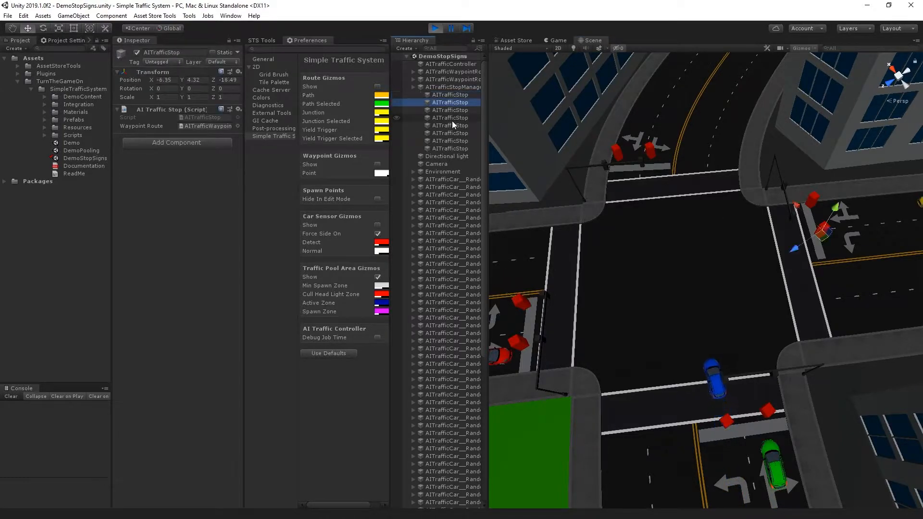
{"action": "left_click", "coordinate": [450, 140]}
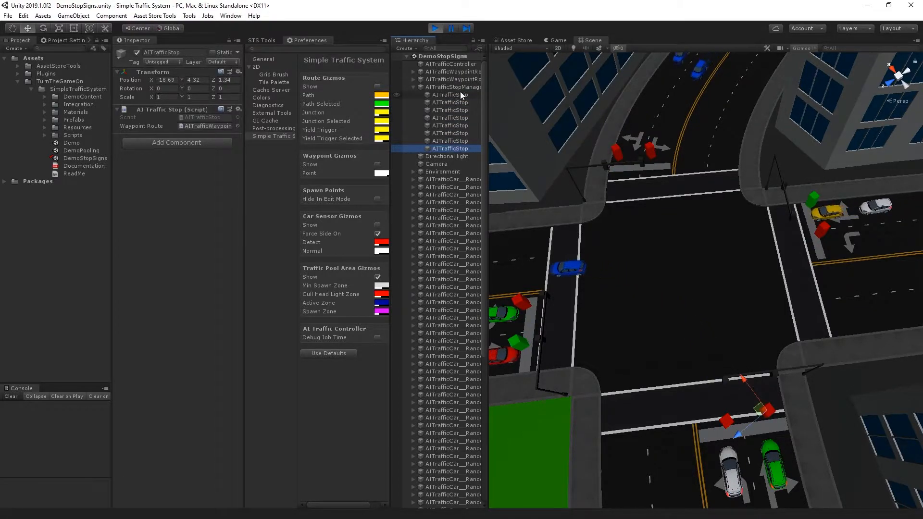
{"action": "left_click", "coordinate": [453, 87]}
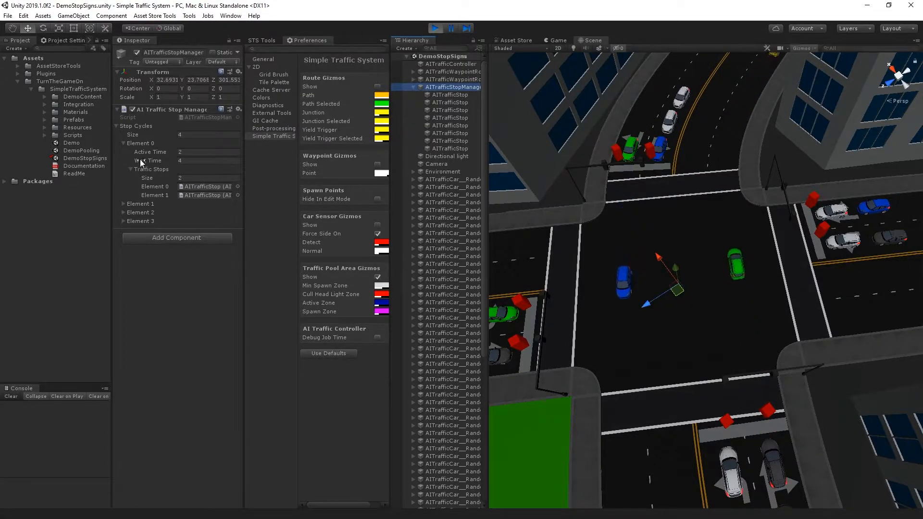
{"action": "left_click", "coordinate": [118, 126]}
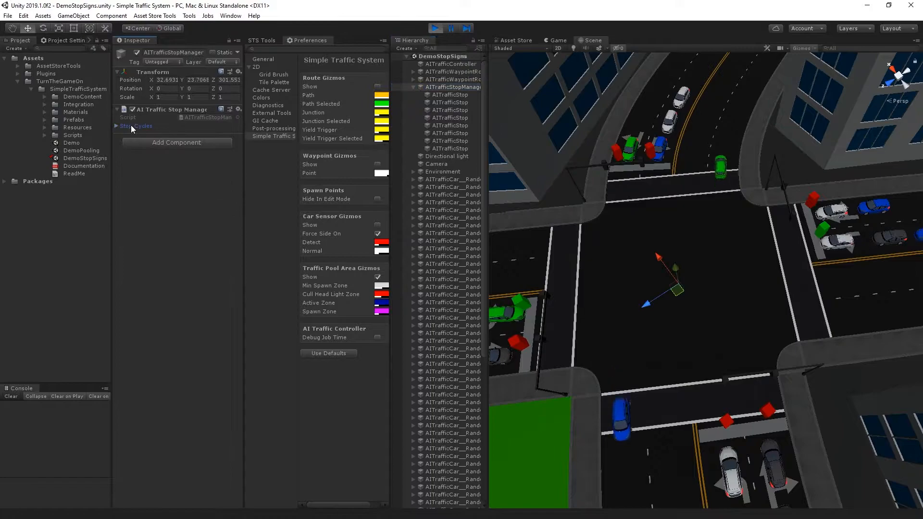
{"action": "left_click", "coordinate": [120, 126]}
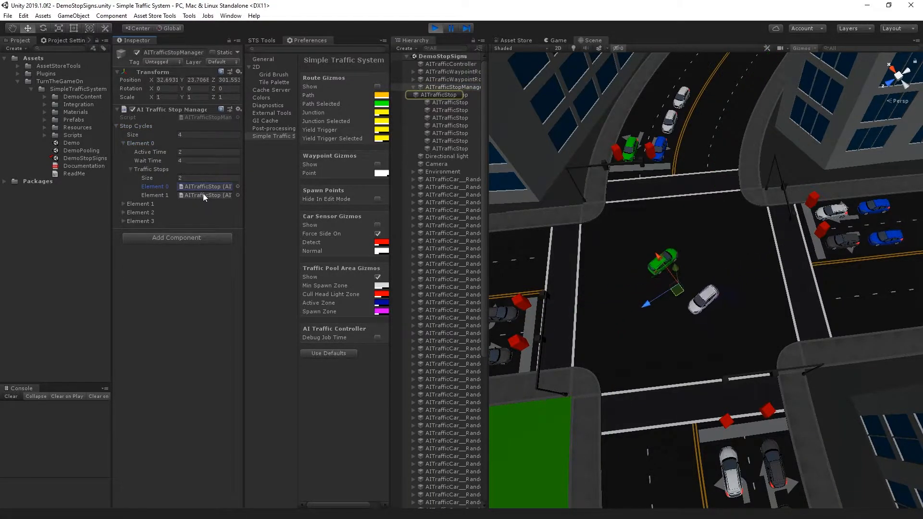
{"action": "left_click", "coordinate": [450, 95]}
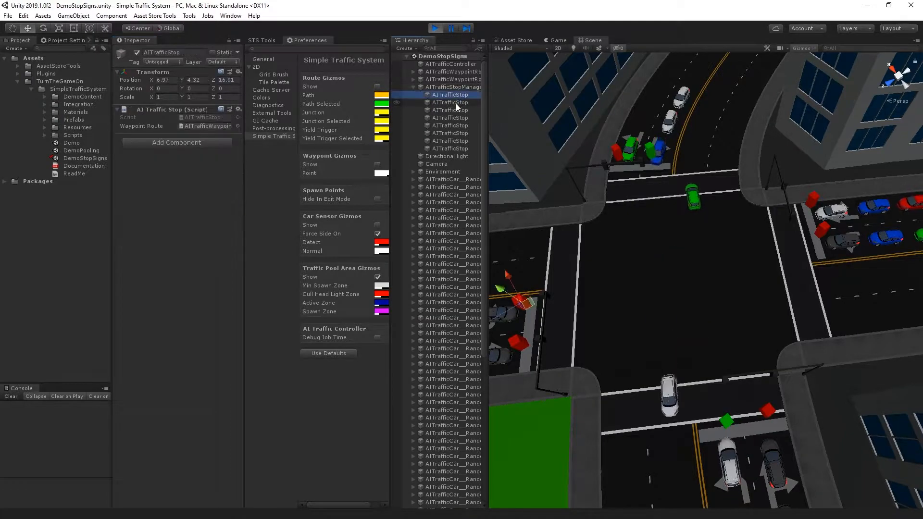
{"action": "left_click", "coordinate": [450, 102]}
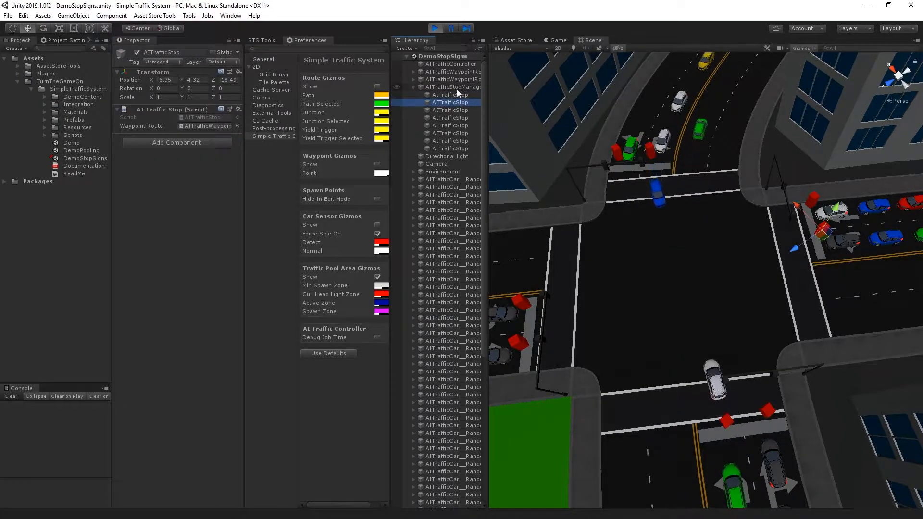
{"action": "left_click", "coordinate": [453, 87]}
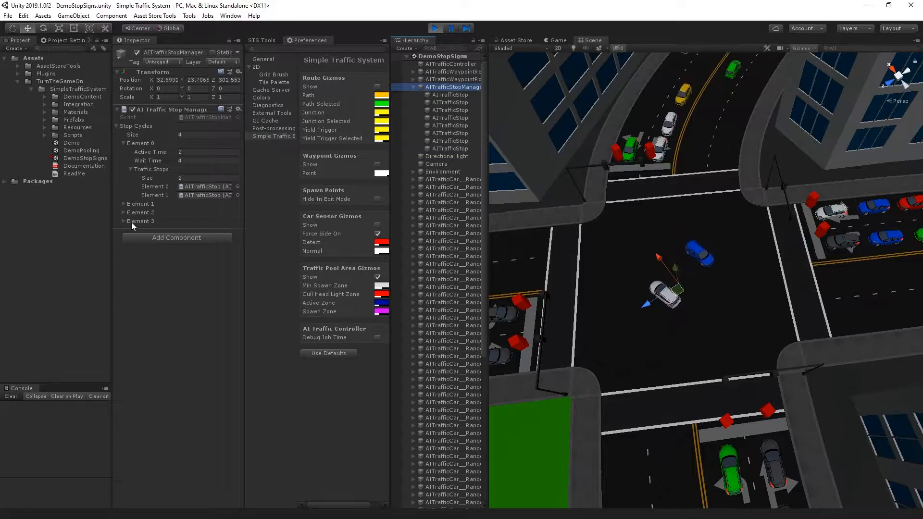
{"action": "left_click", "coordinate": [122, 203]}
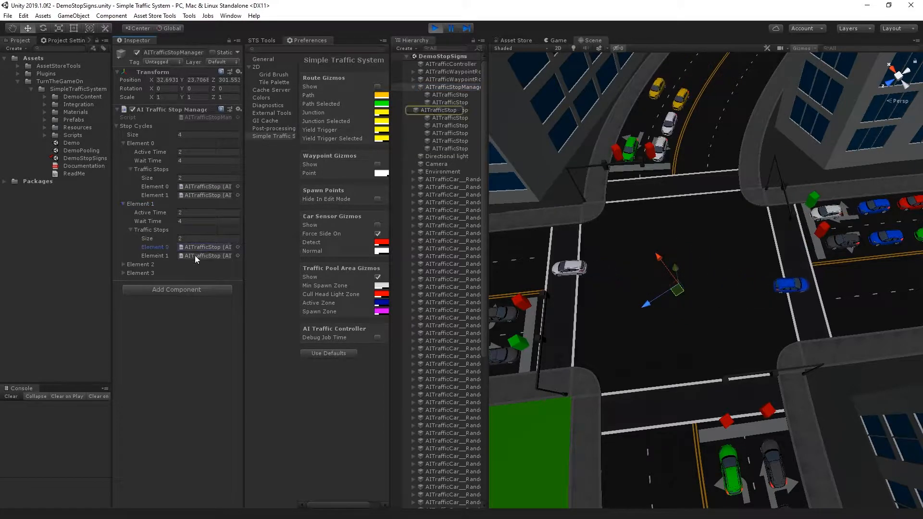
{"action": "left_click", "coordinate": [450, 110]}
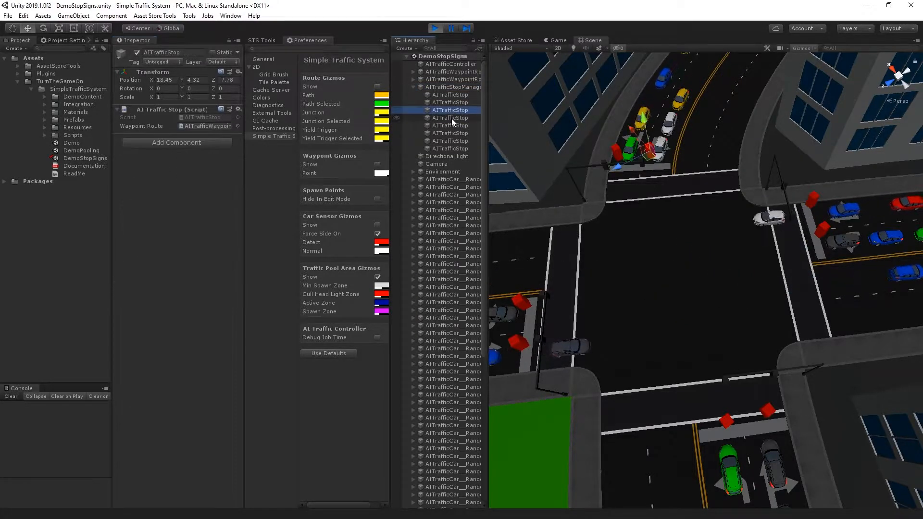
{"action": "left_click", "coordinate": [449, 117]}
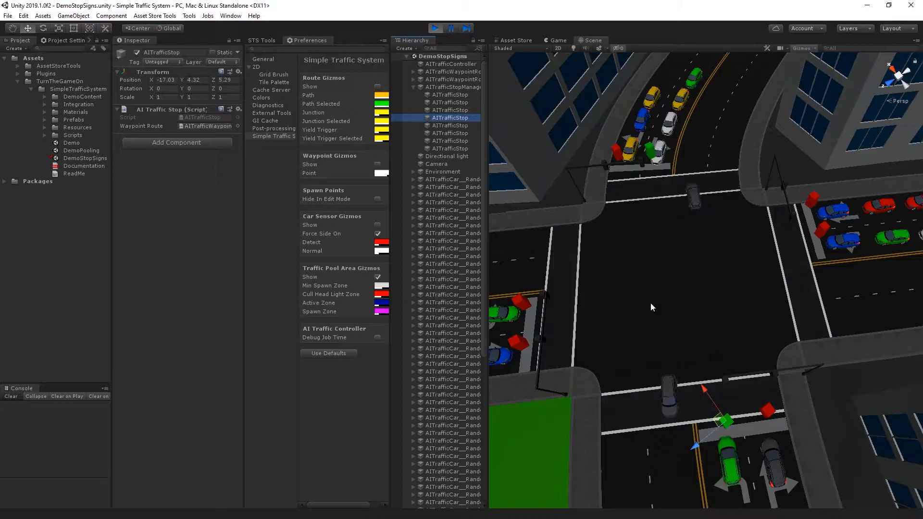
- Stop Play mode, show route, waypoint and car sensor gizmos, and bring up the STS spawn tools
{"action": "left_click", "coordinate": [435, 28]}
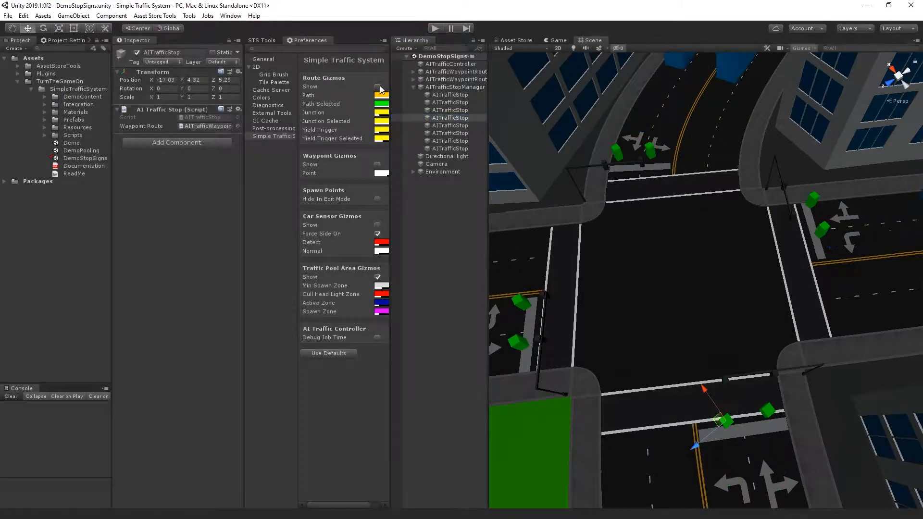
{"action": "left_click", "coordinate": [378, 164]}
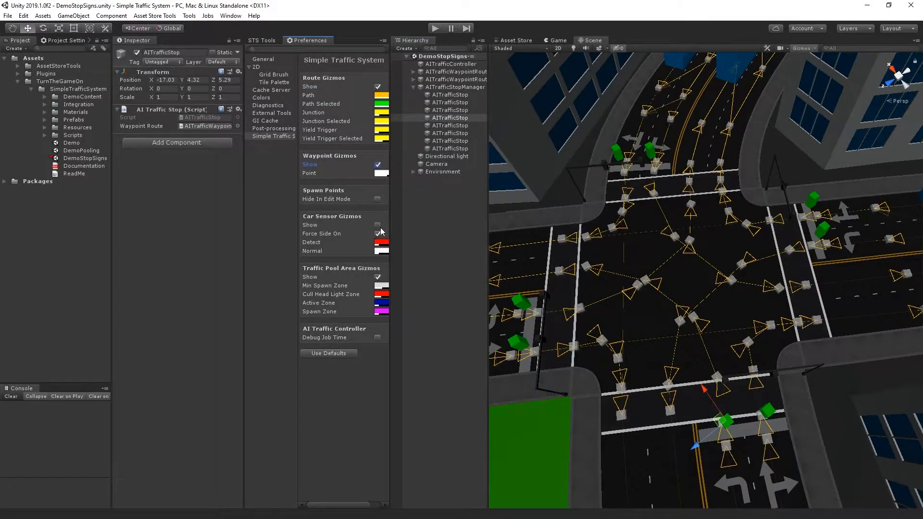
{"action": "left_click", "coordinate": [455, 86]}
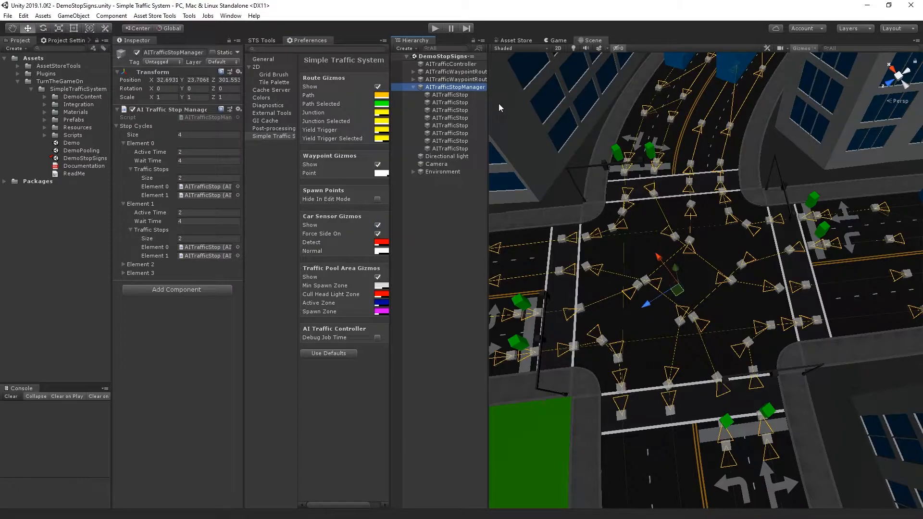
{"action": "left_click", "coordinate": [261, 41]}
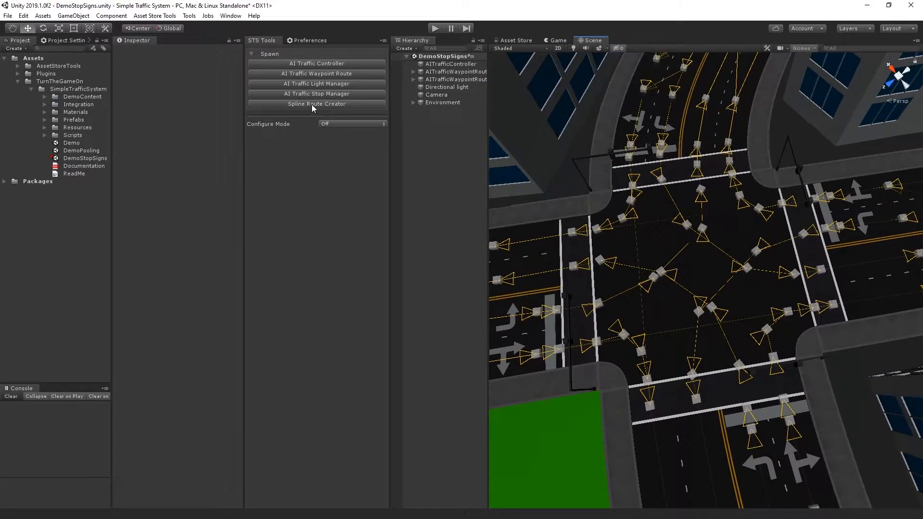
{"action": "mouse_move", "coordinate": [287, 98]}
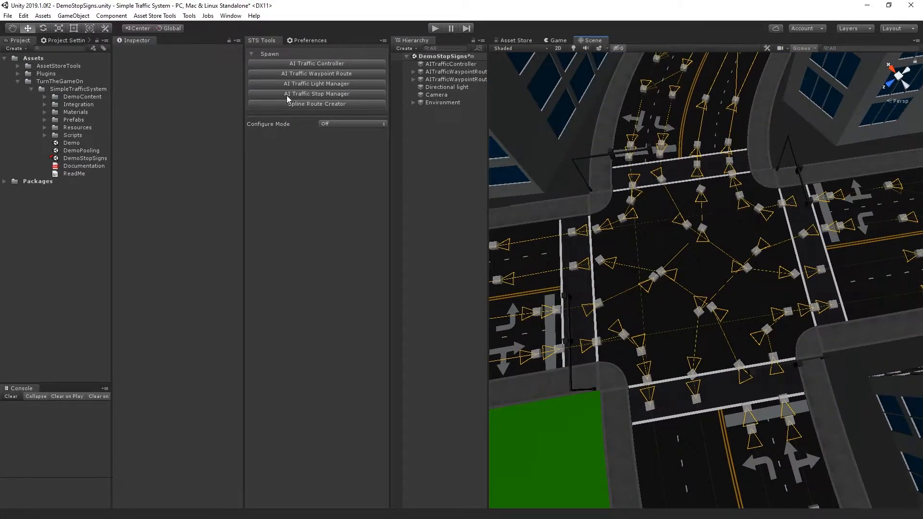
- Spawn a new AITrafficStopManager and select its first AITrafficStop for duplicating into eight stops
{"action": "left_click", "coordinate": [316, 94]}
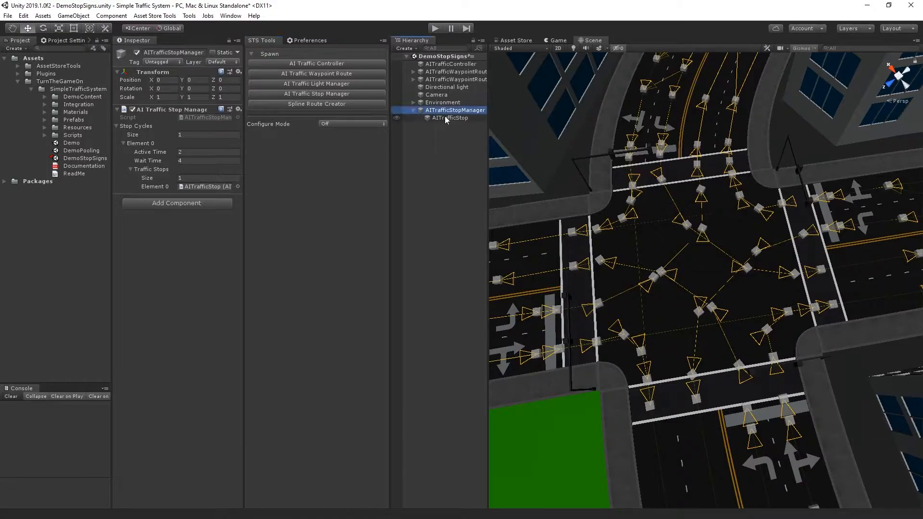
{"action": "left_click", "coordinate": [450, 118]}
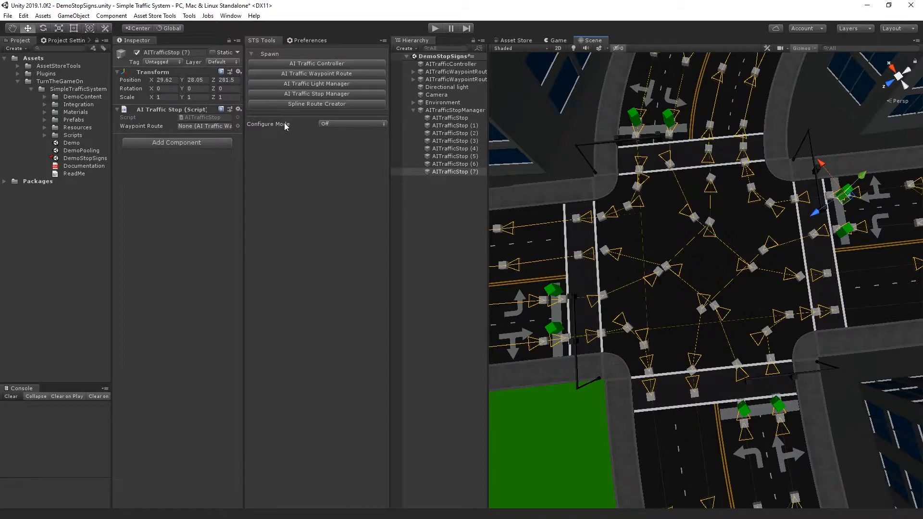
- Set STS Tools Configure Mode to Stop Connector and load the stops and routes
{"action": "left_click", "coordinate": [352, 124]}
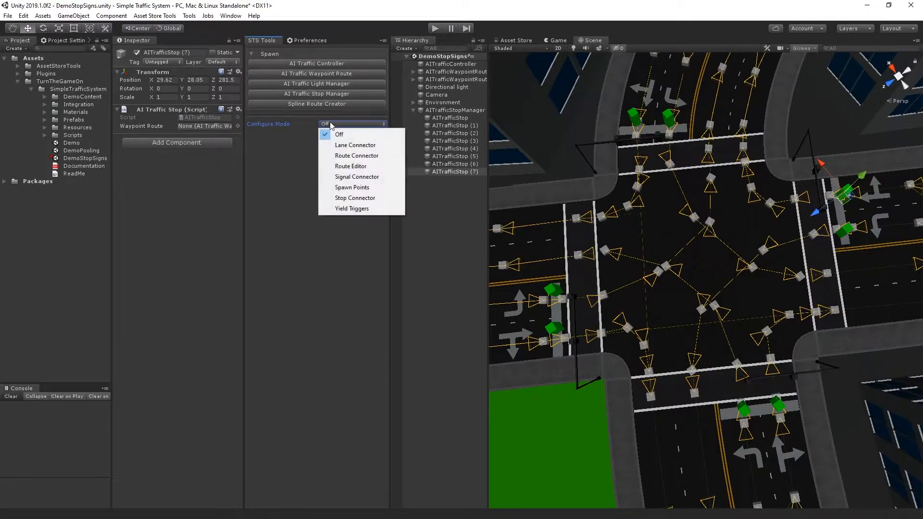
{"action": "left_click", "coordinate": [355, 198]}
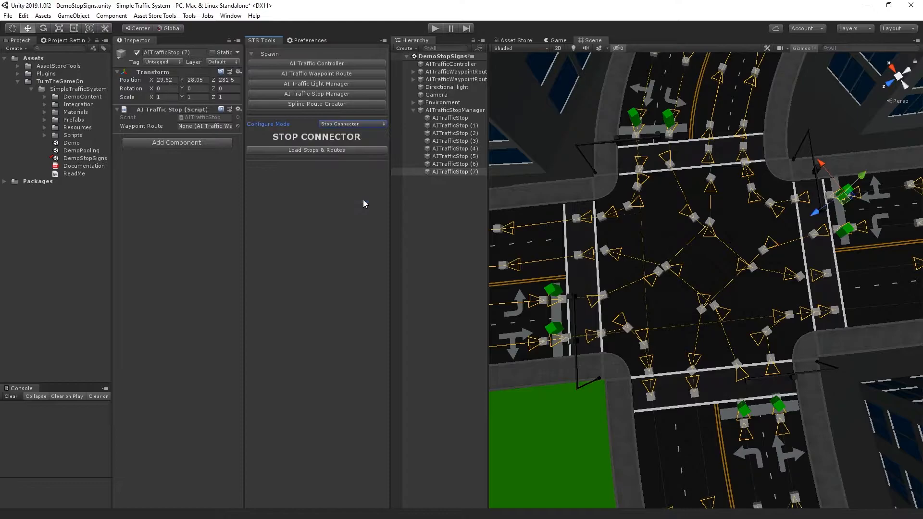
{"action": "left_click", "coordinate": [316, 152]}
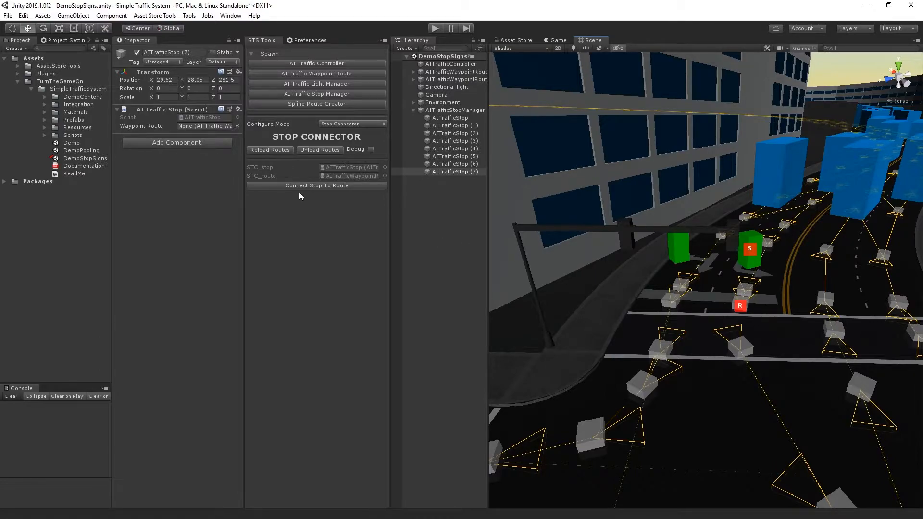
- Connect stops to their waypoint routes with Connect Stop To Route, including AITrafficStop (7)
{"action": "left_click", "coordinate": [317, 185]}
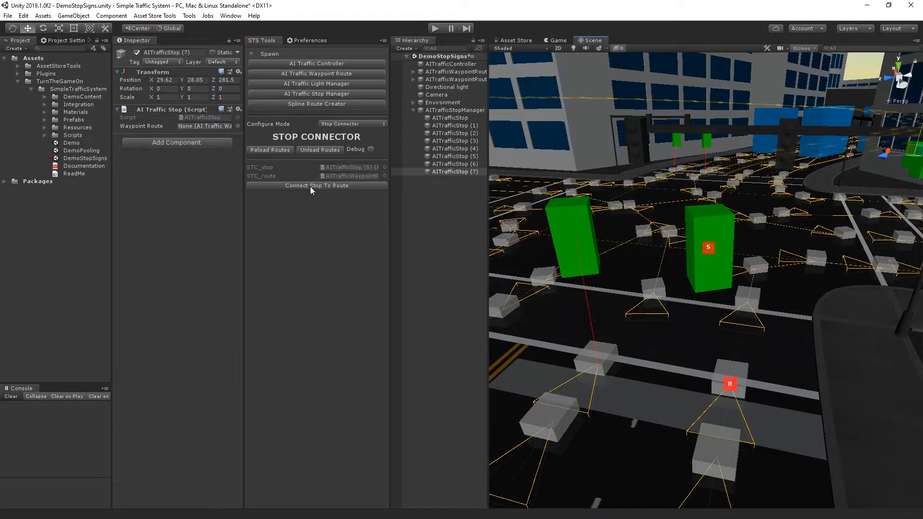
{"action": "left_click", "coordinate": [317, 186]}
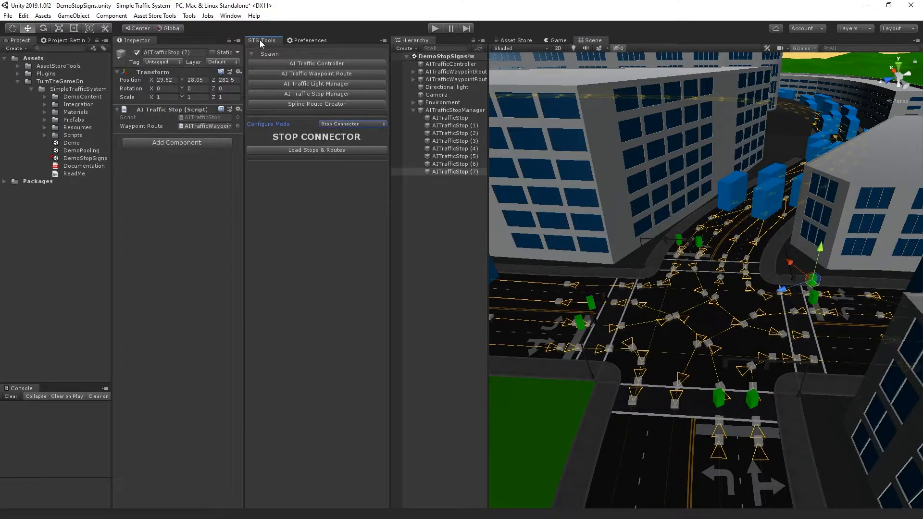
- Move AITrafficStop (4) to the top of the stops and select the manager to set 4 stop cycles
{"action": "left_click", "coordinate": [352, 124]}
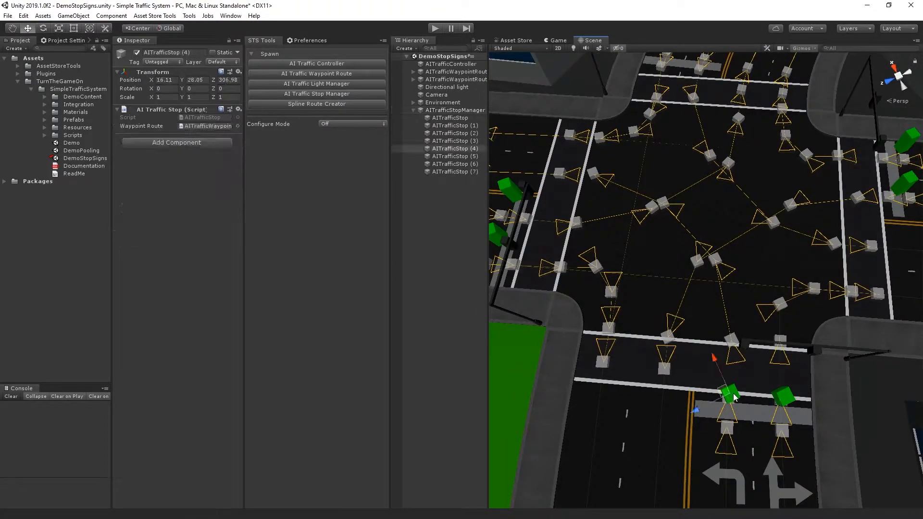
{"action": "left_click", "coordinate": [453, 133]}
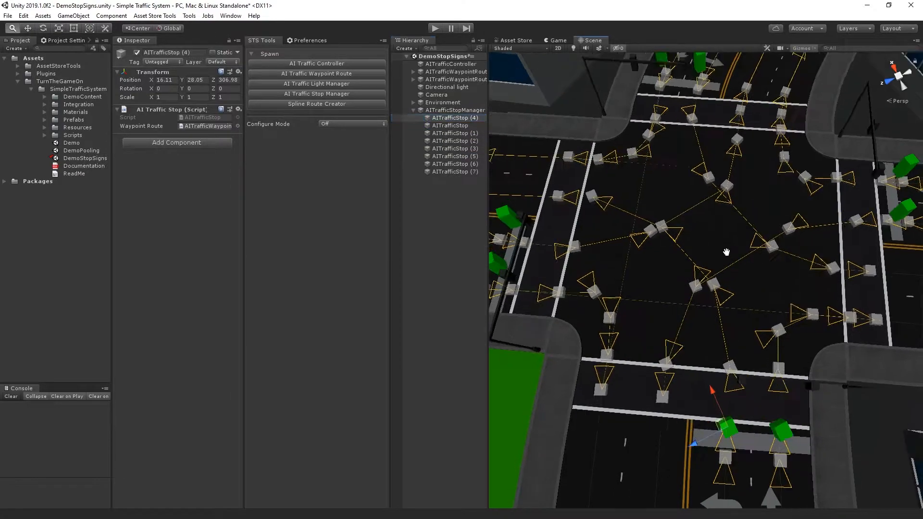
{"action": "left_click", "coordinate": [455, 110]}
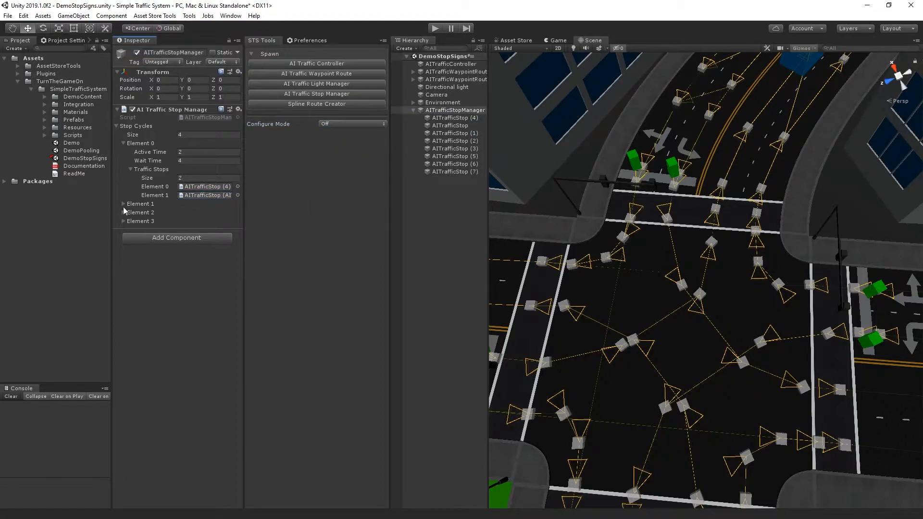
- Fill the second stop cycle with AITrafficStop (2) and (6), reordering (2) in the Hierarchy
{"action": "left_click", "coordinate": [123, 203]}
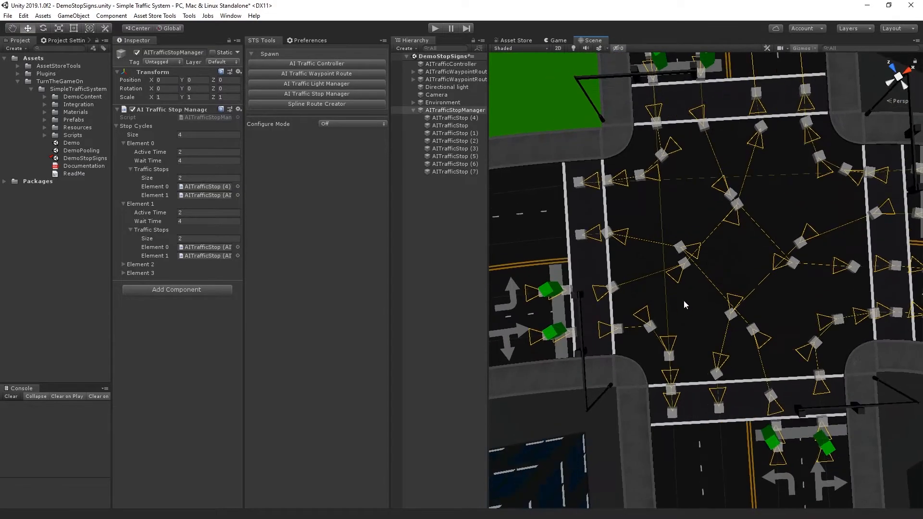
{"action": "left_click", "coordinate": [454, 163]}
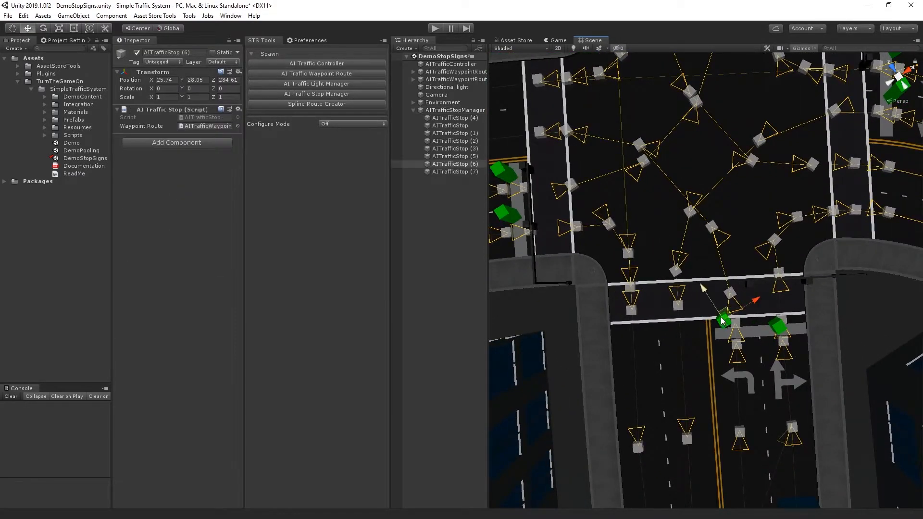
{"action": "left_click", "coordinate": [455, 164]}
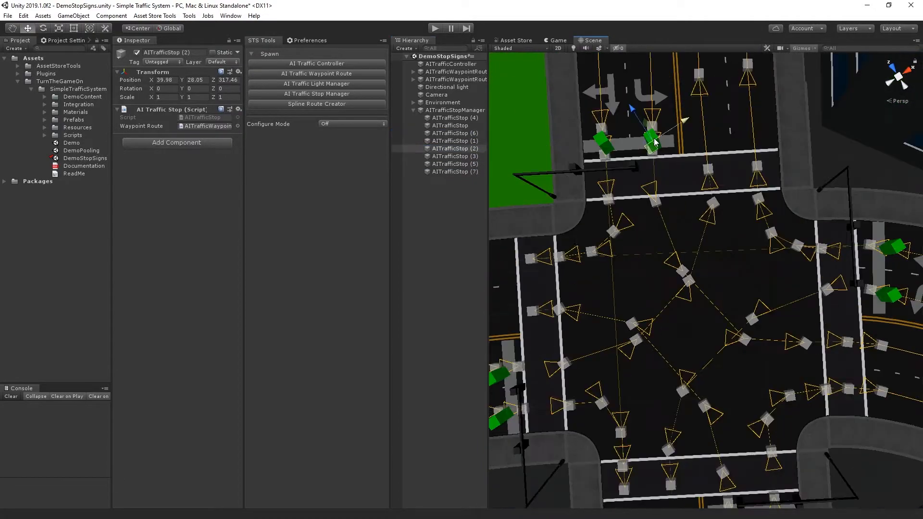
{"action": "left_click", "coordinate": [453, 148]}
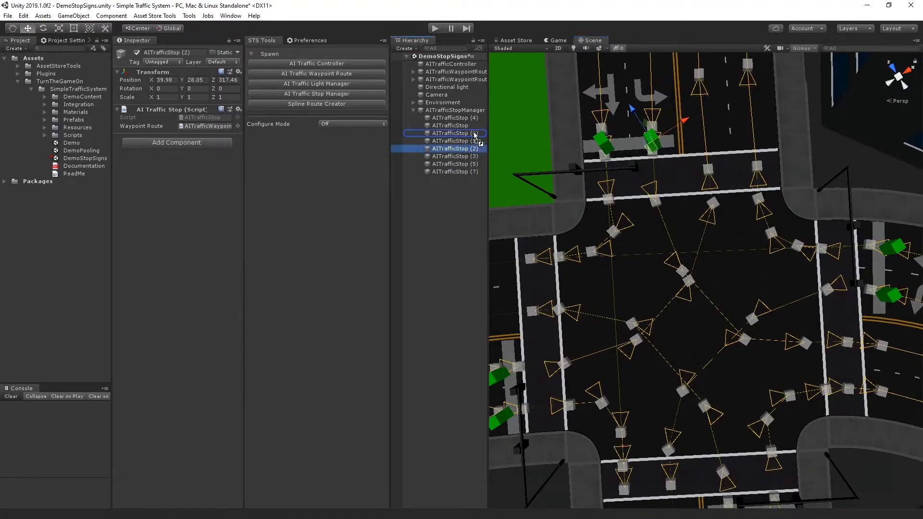
{"action": "left_click", "coordinate": [455, 110]}
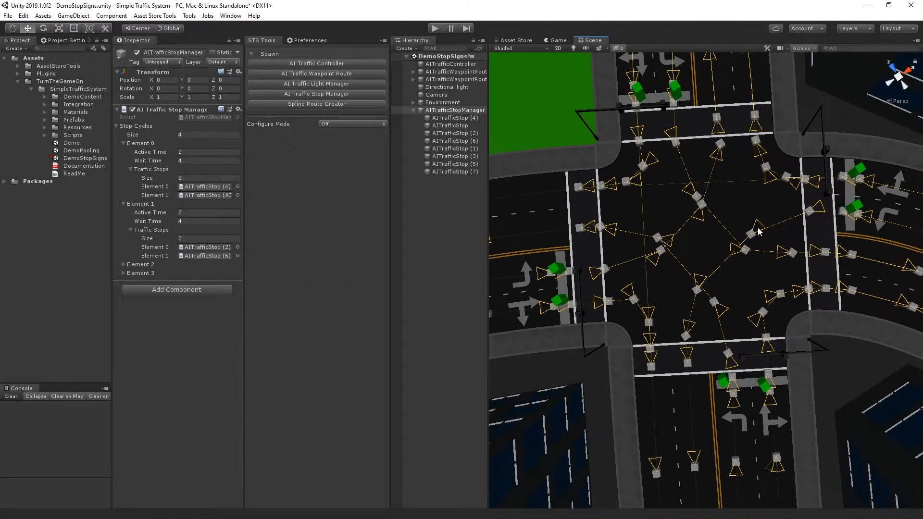
- Fill the third cycle with stops (3) and (7) and the fourth with stops (1) and (5)
{"action": "left_click", "coordinate": [123, 264]}
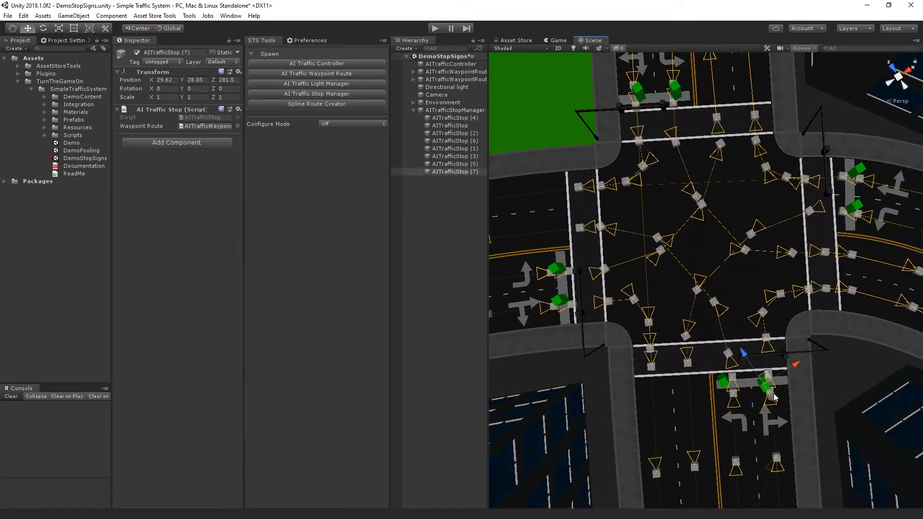
{"action": "left_click", "coordinate": [455, 171]}
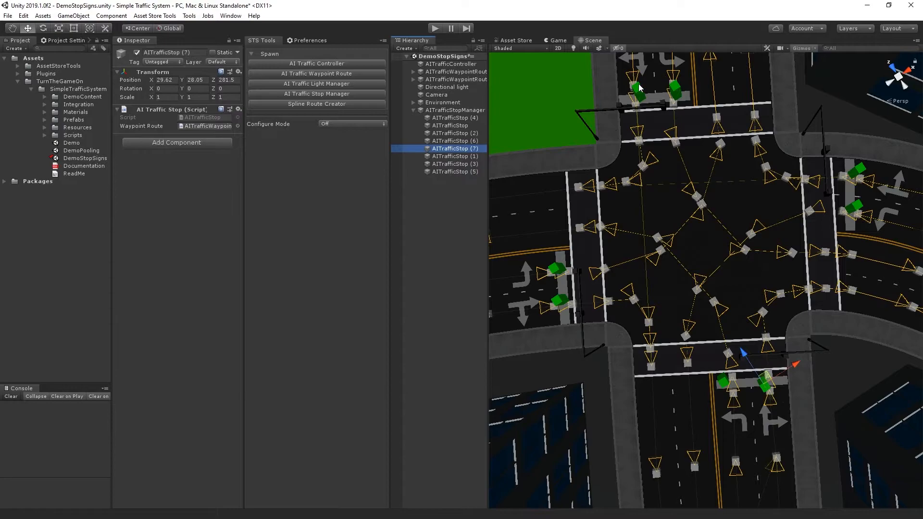
{"action": "left_click", "coordinate": [454, 163]}
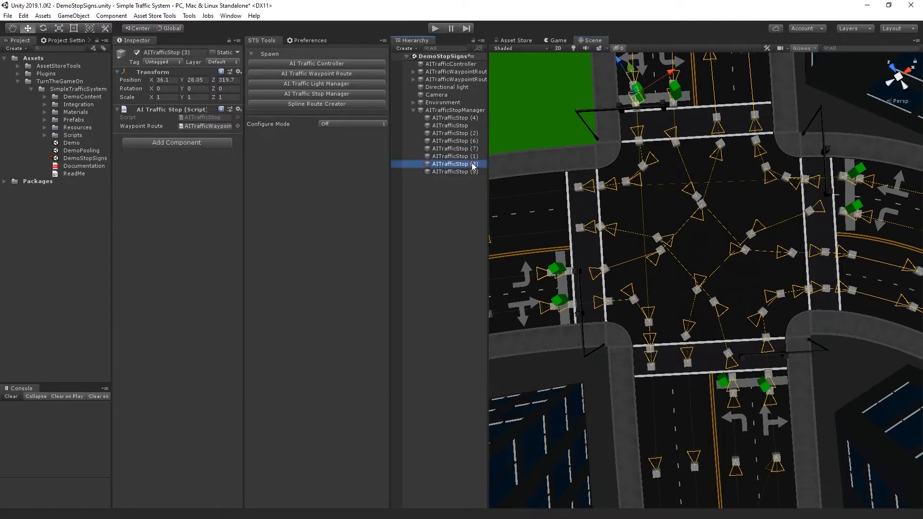
{"action": "left_click", "coordinate": [455, 109]}
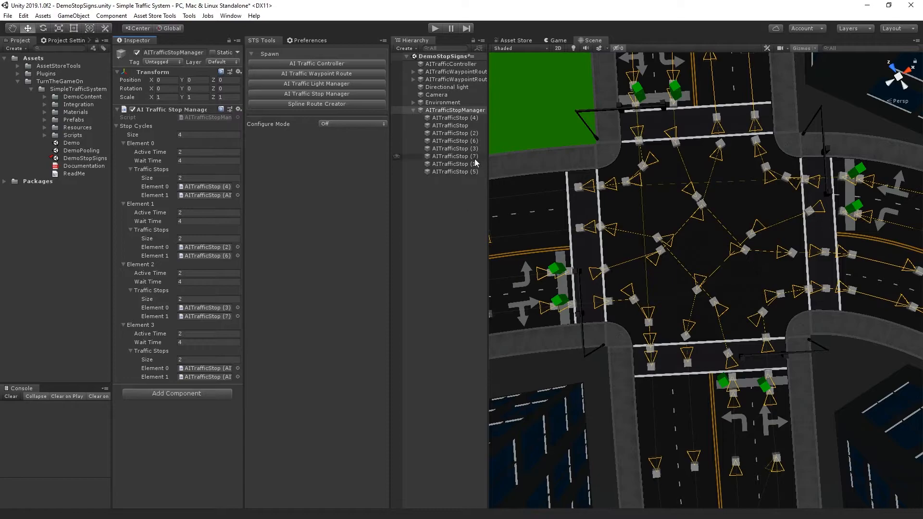
{"action": "left_click", "coordinate": [455, 110]}
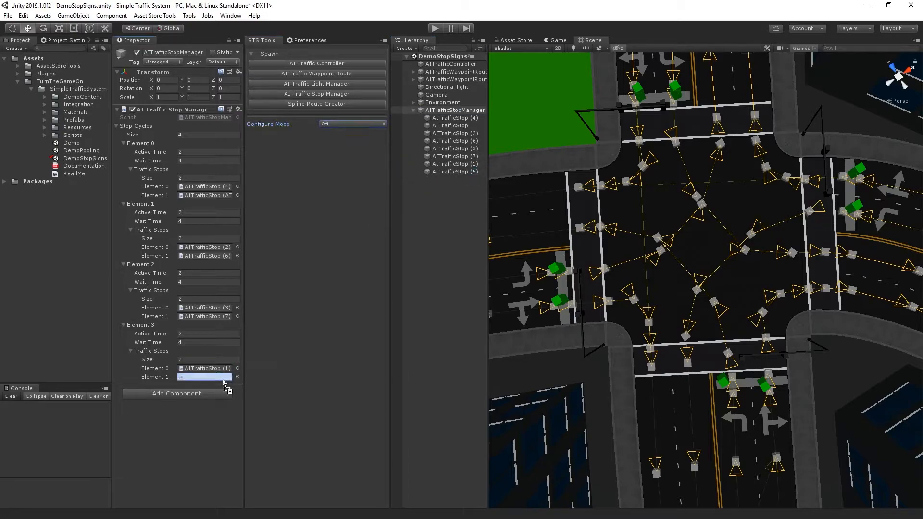
{"action": "left_click", "coordinate": [309, 41]}
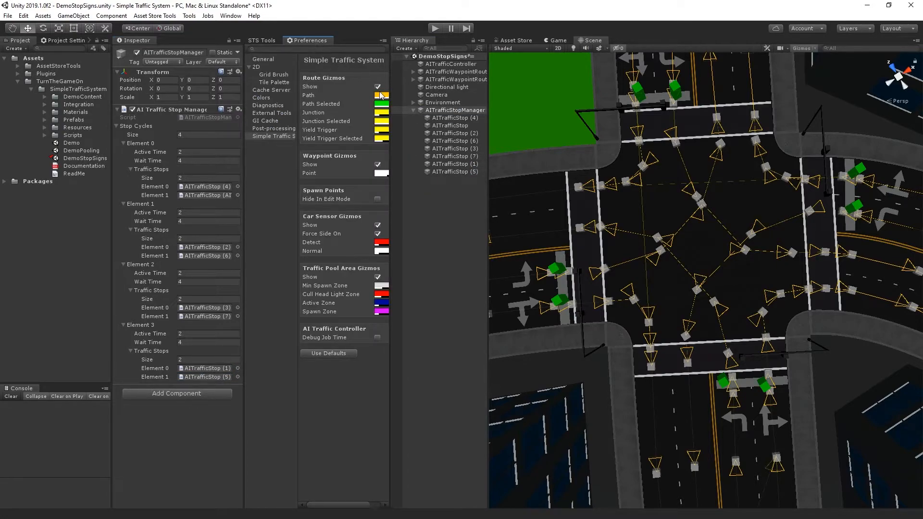
- Hide the route, waypoint and car sensor gizmos, then run the scene and return to the Scene view
{"action": "left_click", "coordinate": [379, 86]}
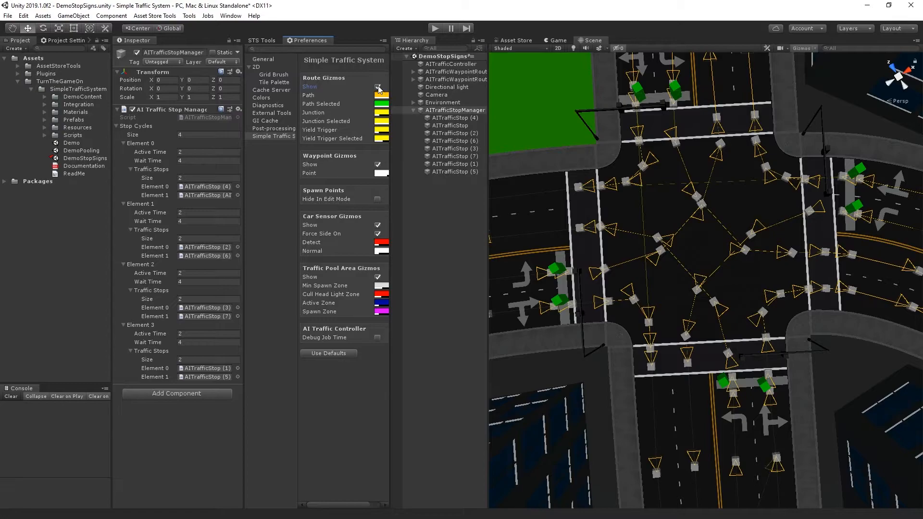
{"action": "left_click", "coordinate": [379, 87]}
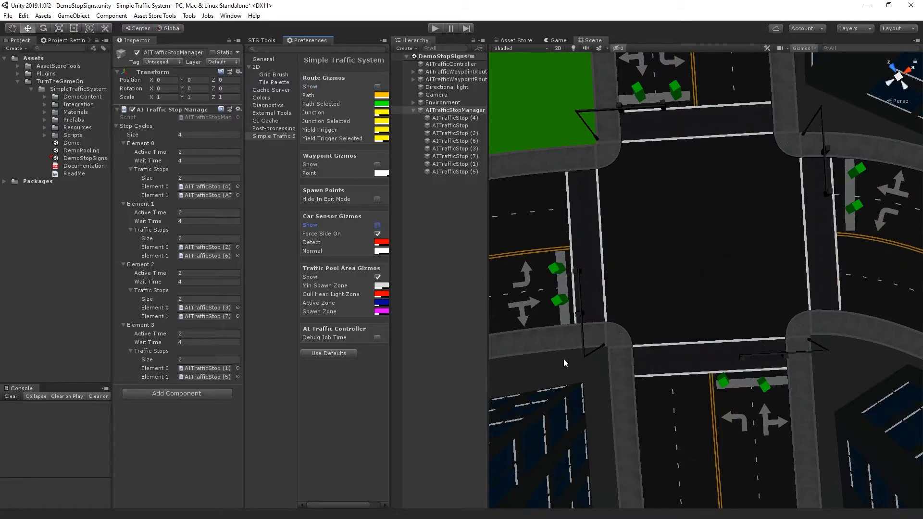
{"action": "left_click", "coordinate": [434, 28]}
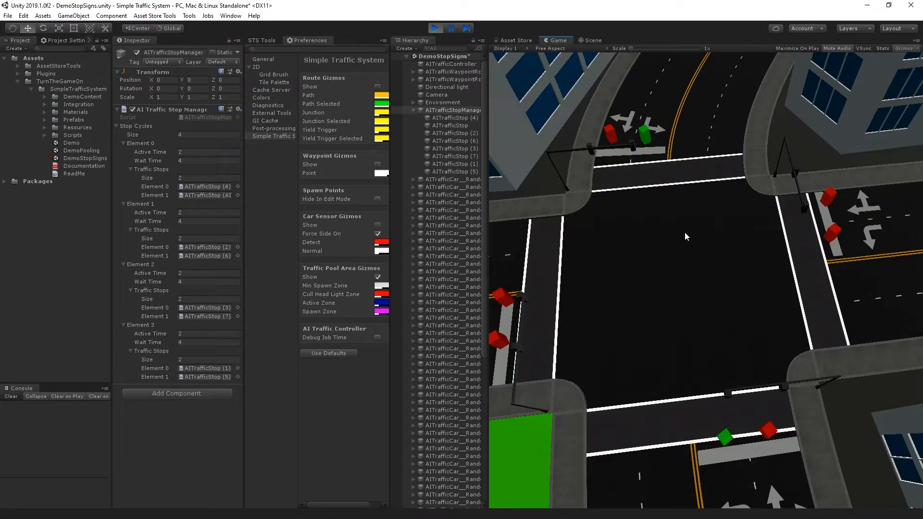
{"action": "left_click", "coordinate": [591, 40]}
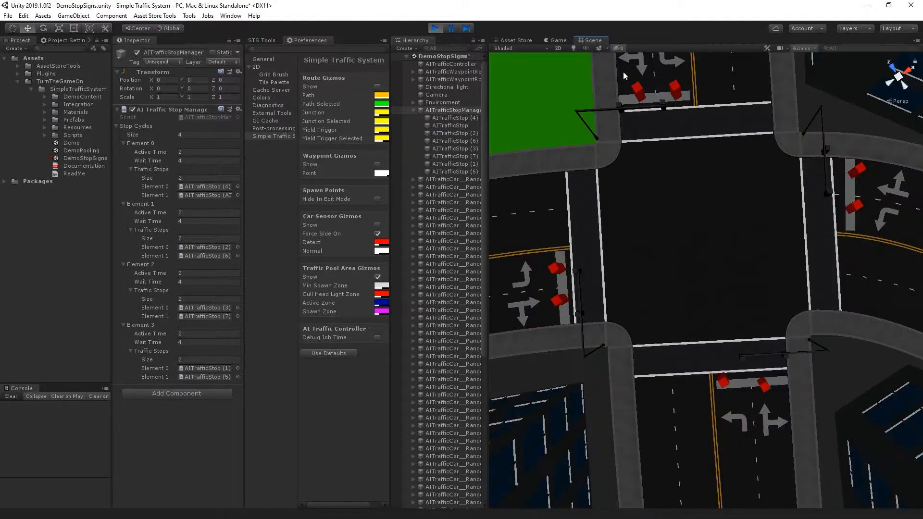